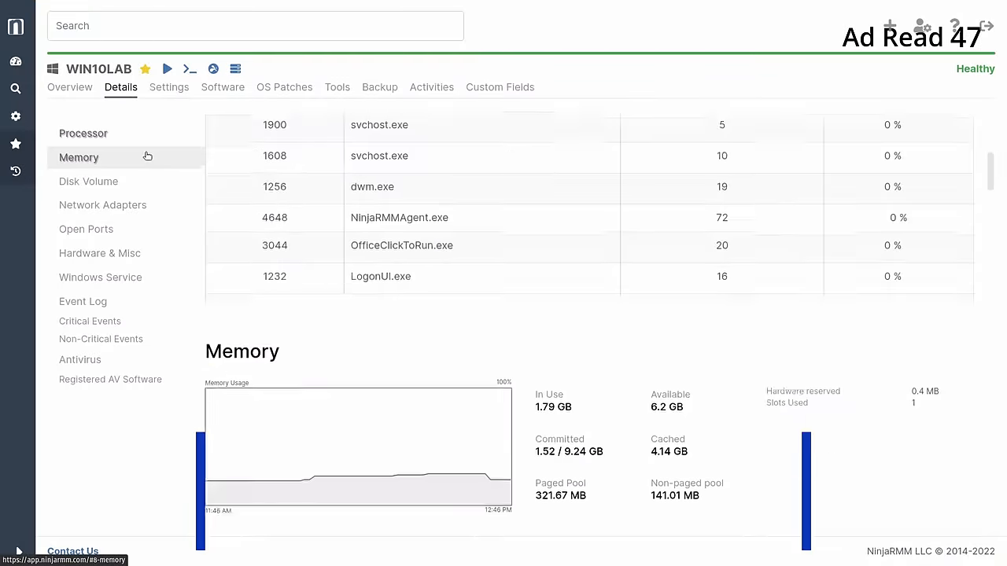
# - Jump through WIN10LAB's Disk Volume and Network Adapters sections in the Details sidebar
pyautogui.click(89, 182)
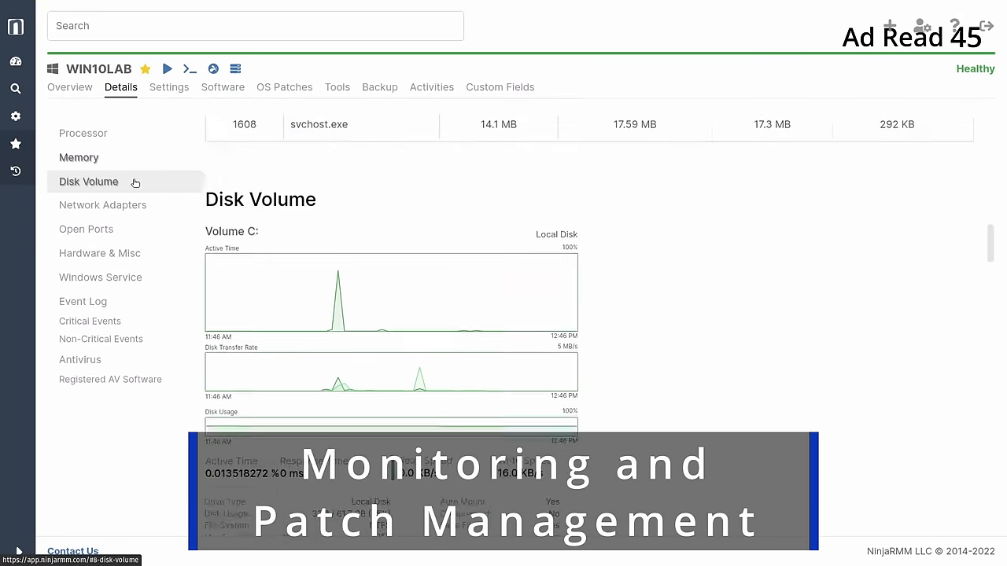
pyautogui.click(102, 205)
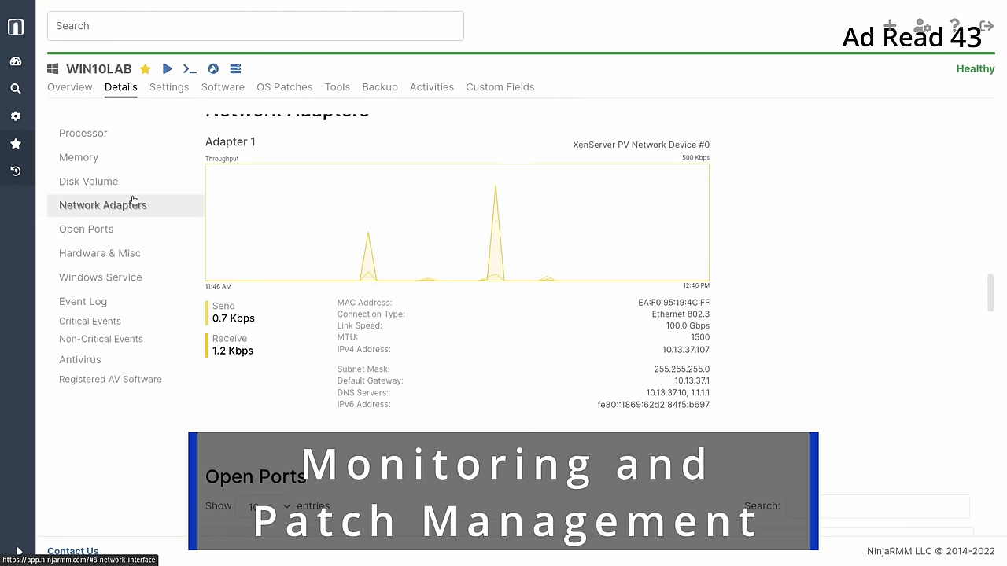
pyautogui.click(86, 229)
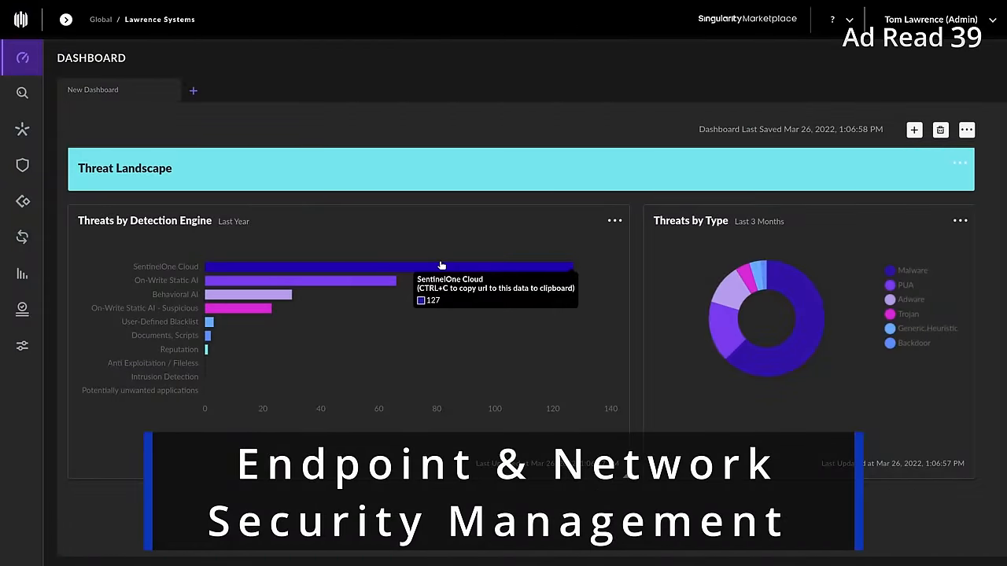
pyautogui.moveTo(275, 293)
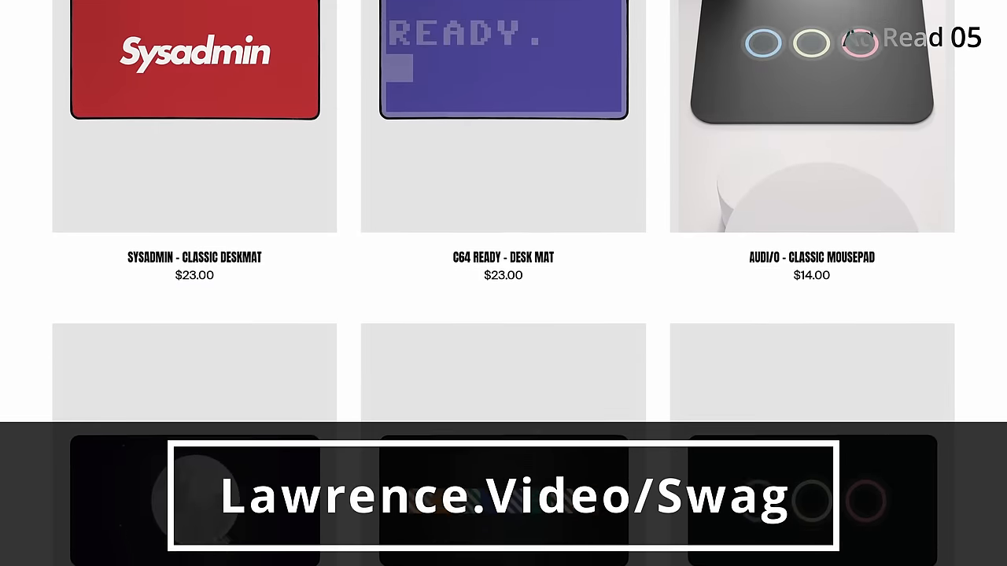
pyautogui.scroll(-3)
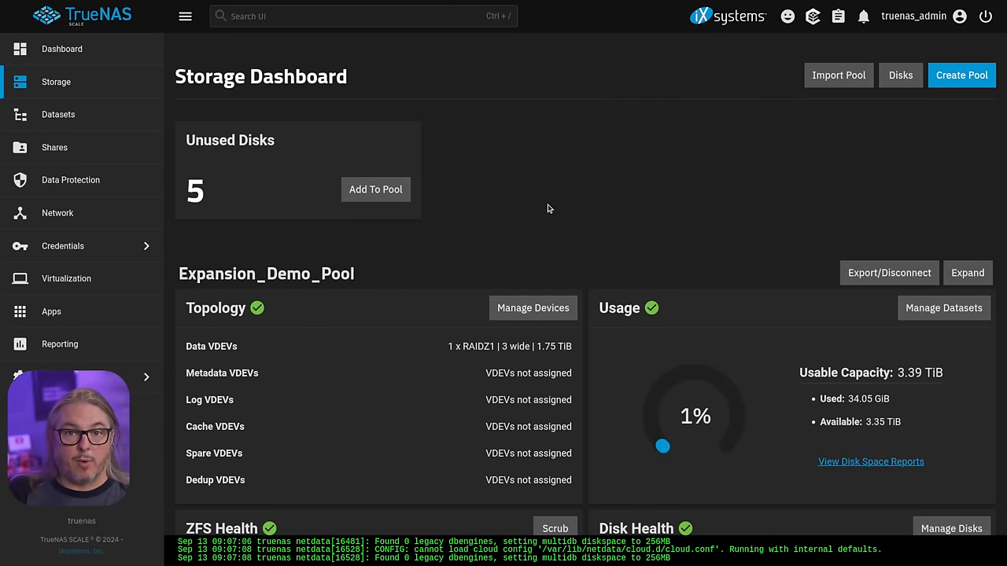
pyautogui.moveTo(531, 188)
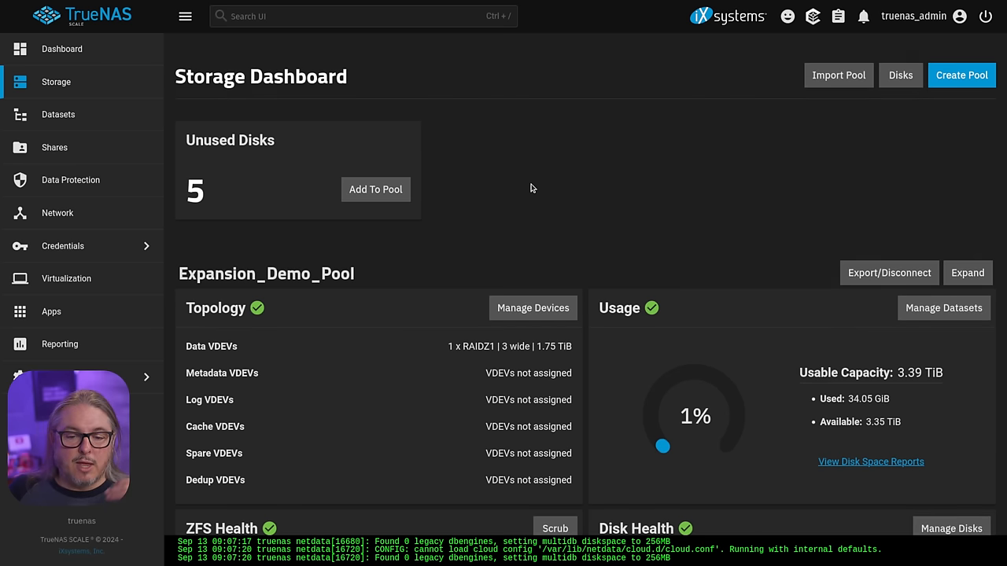
pyautogui.scroll(-3)
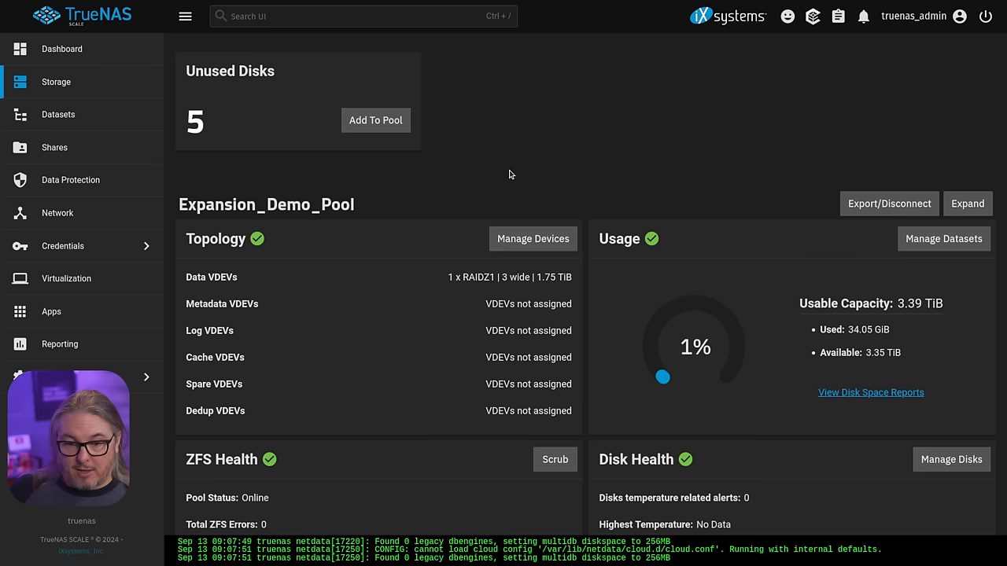
pyautogui.doubleClick(546, 277)
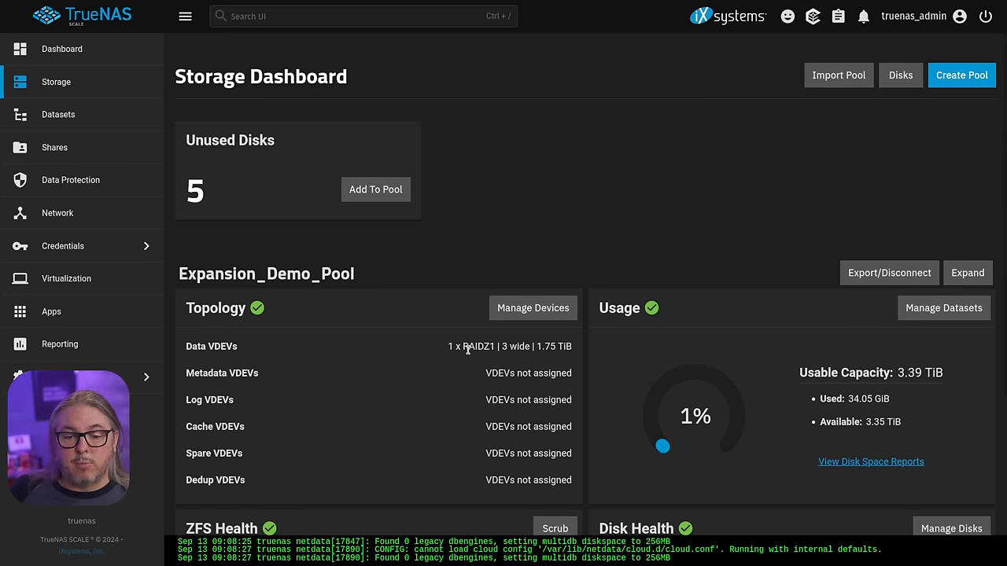
pyautogui.doubleClick(474, 347)
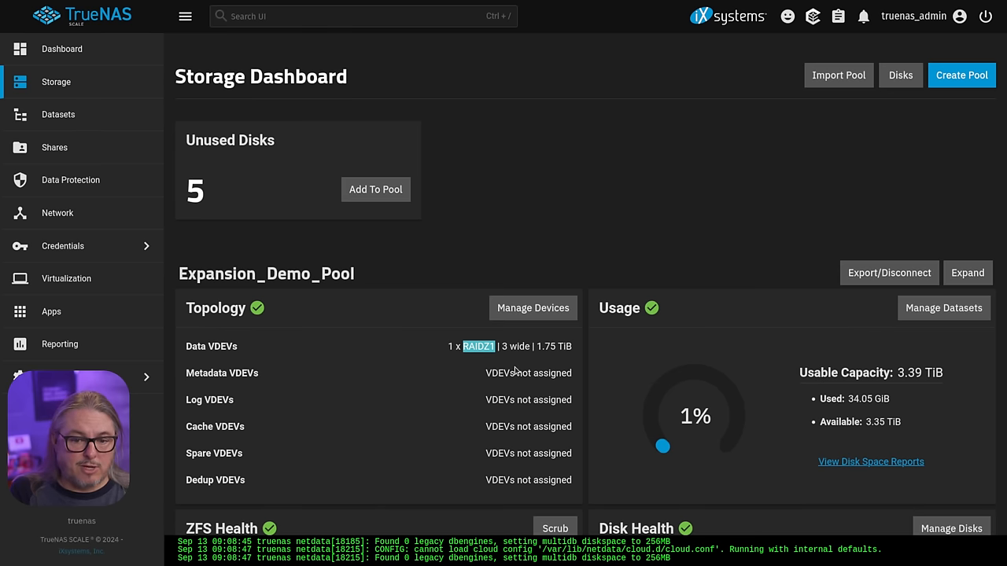
pyautogui.moveTo(514, 282)
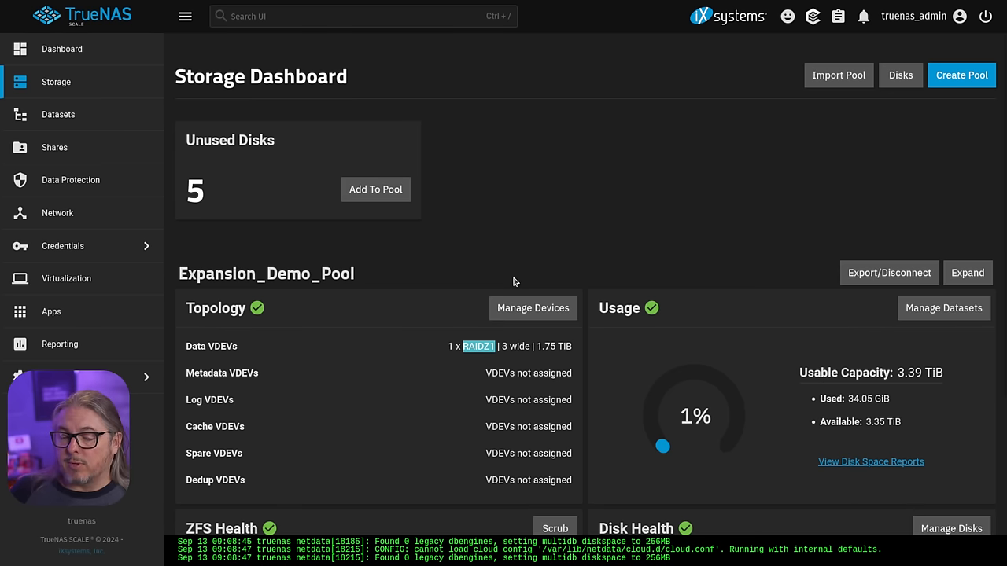
pyautogui.scroll(-3)
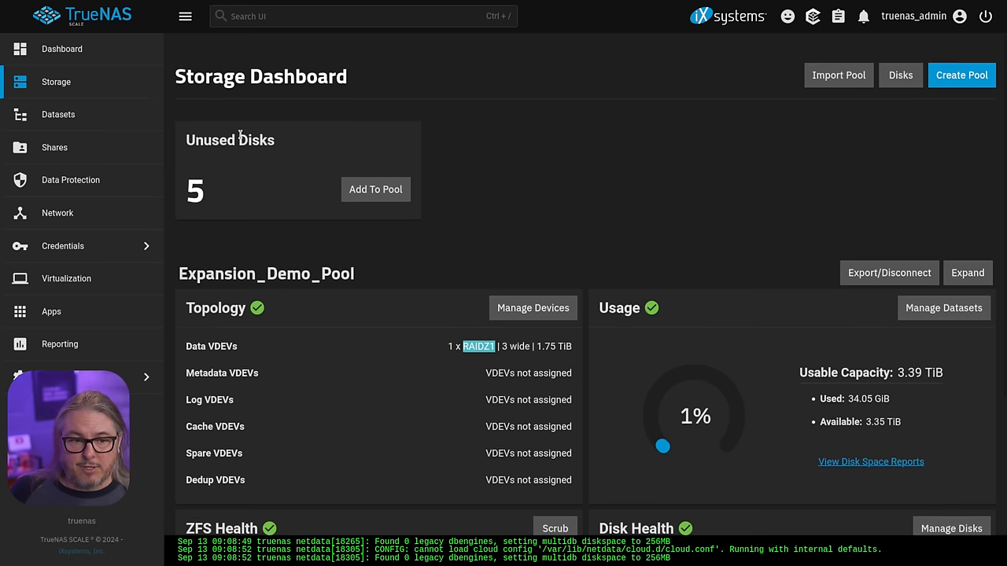
pyautogui.doubleClick(230, 140)
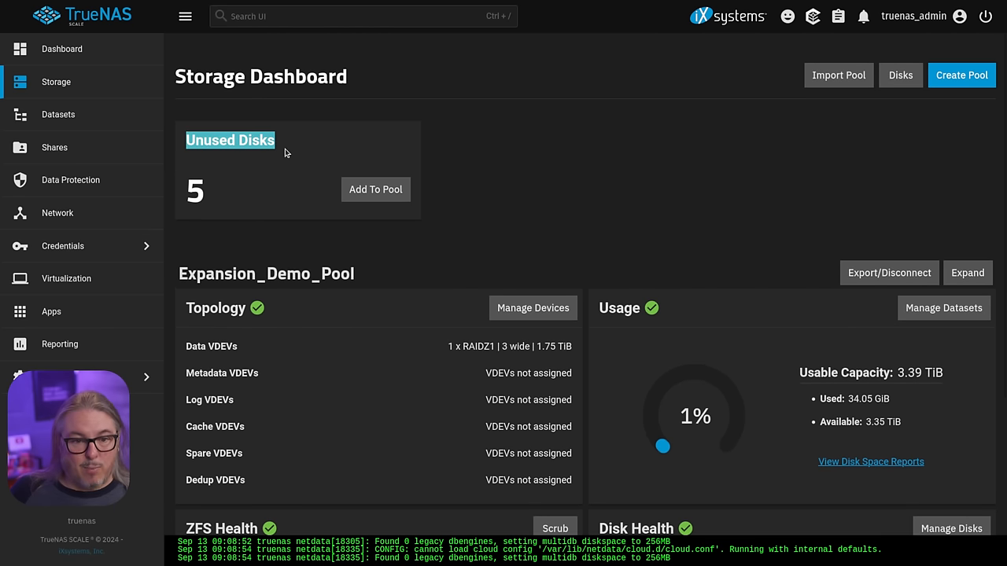
# - Expand Expansion_Demo_Pool's RAIDZ1 vdev under Manage Devices and open its Extend dialog
pyautogui.click(533, 308)
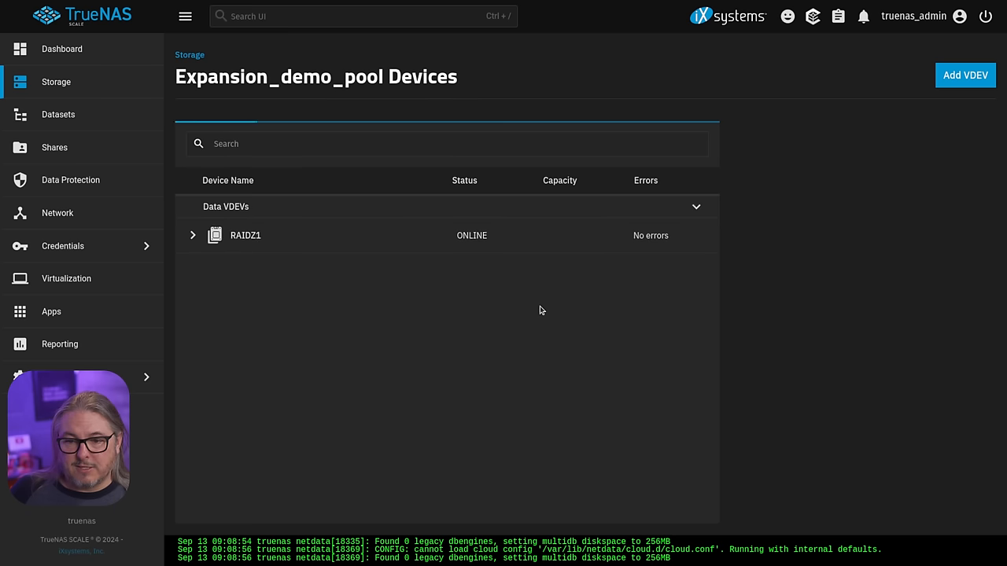
pyautogui.click(246, 235)
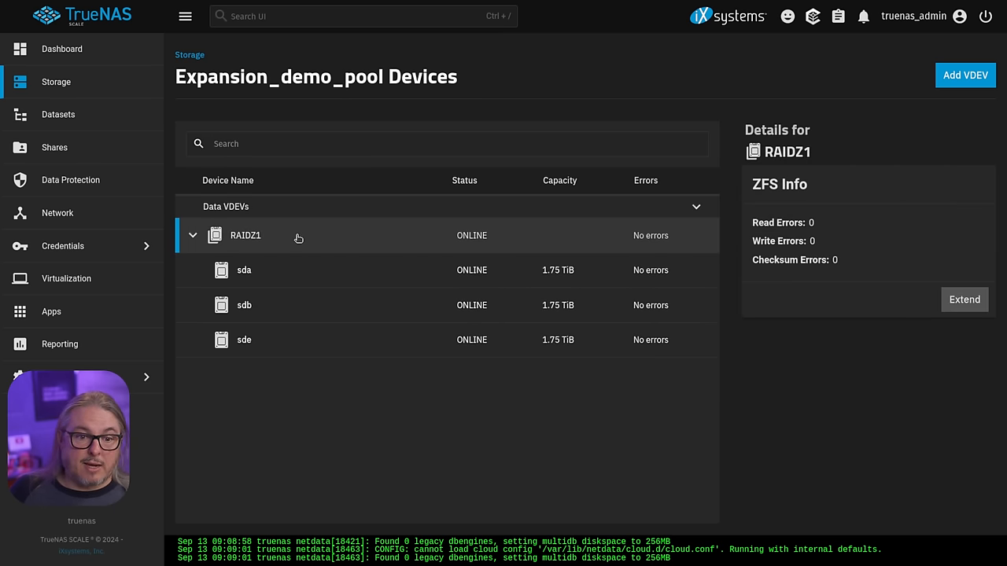
pyautogui.moveTo(263, 237)
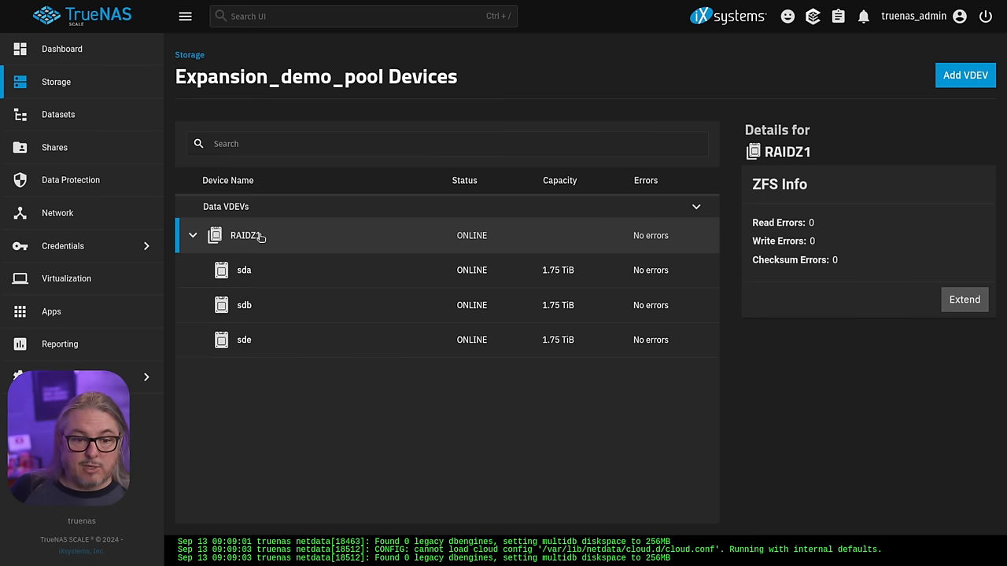
pyautogui.moveTo(318, 431)
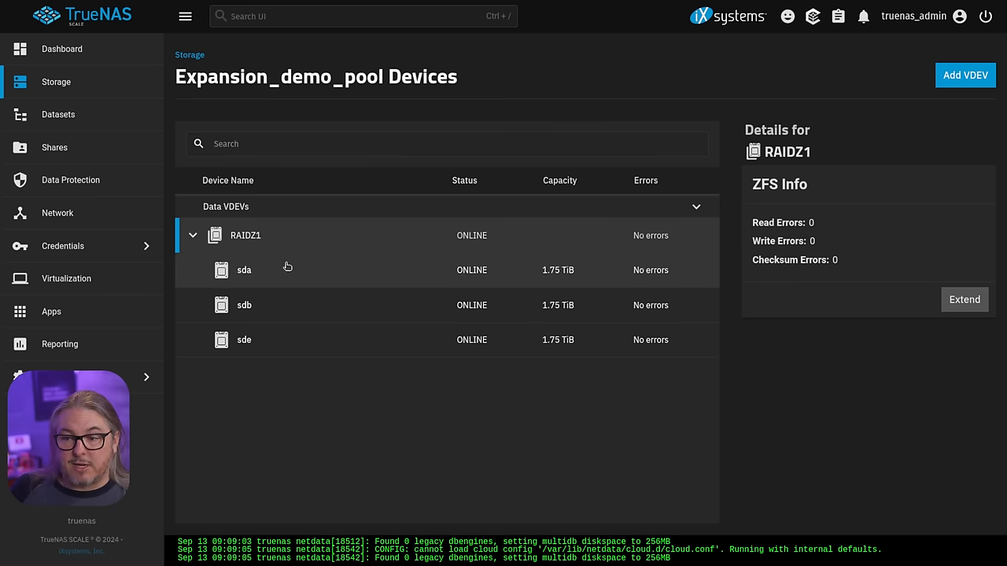
pyautogui.click(964, 299)
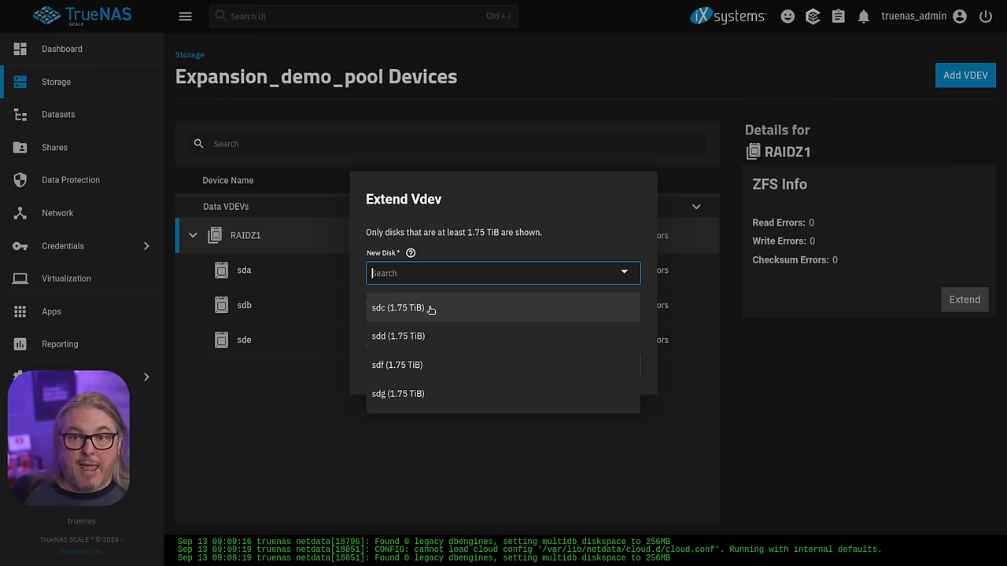
# - Extend the RAIDZ1 vdev with the 1.75 TiB disk sdc
pyautogui.click(404, 307)
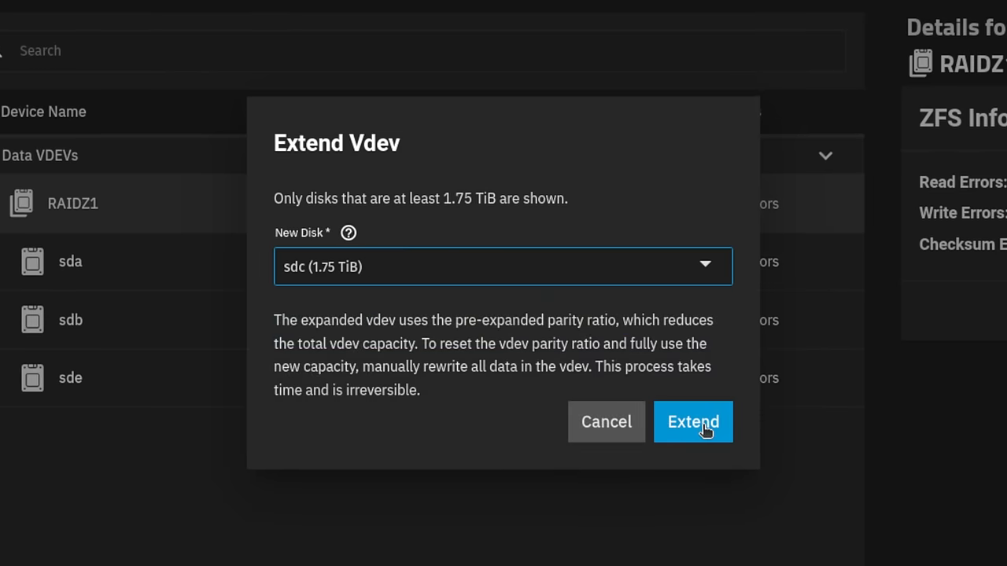
pyautogui.click(692, 421)
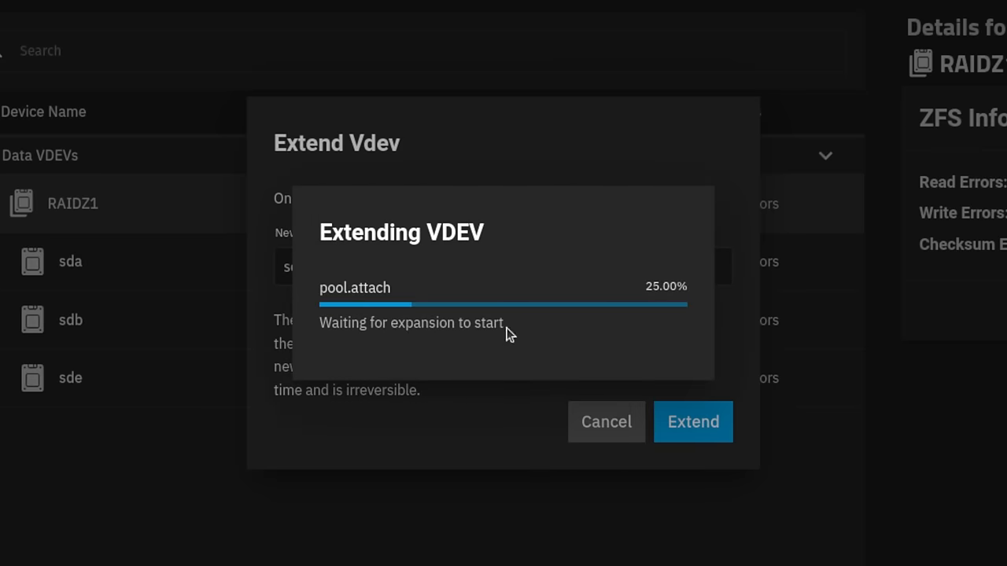
pyautogui.moveTo(510, 386)
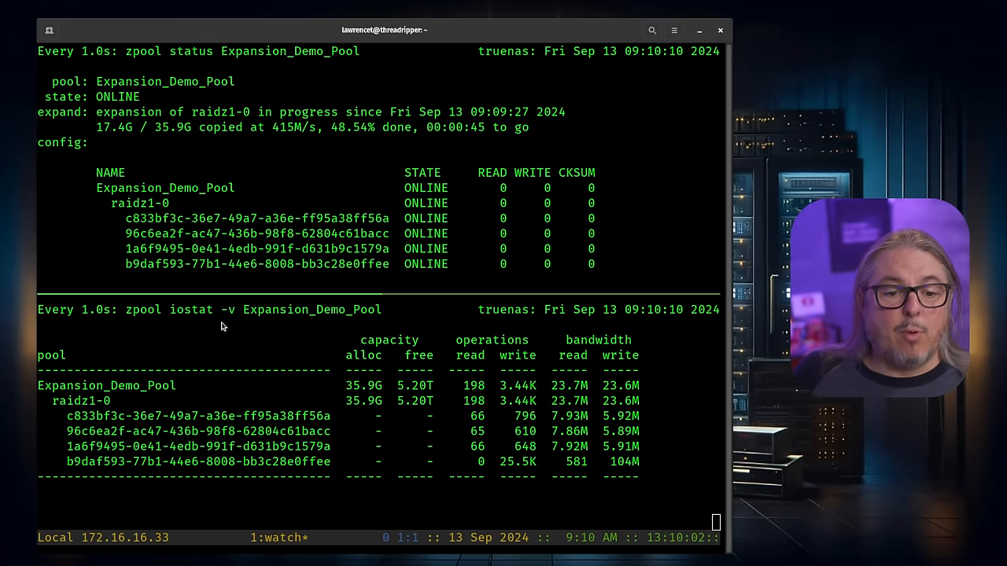
pyautogui.moveTo(534, 475)
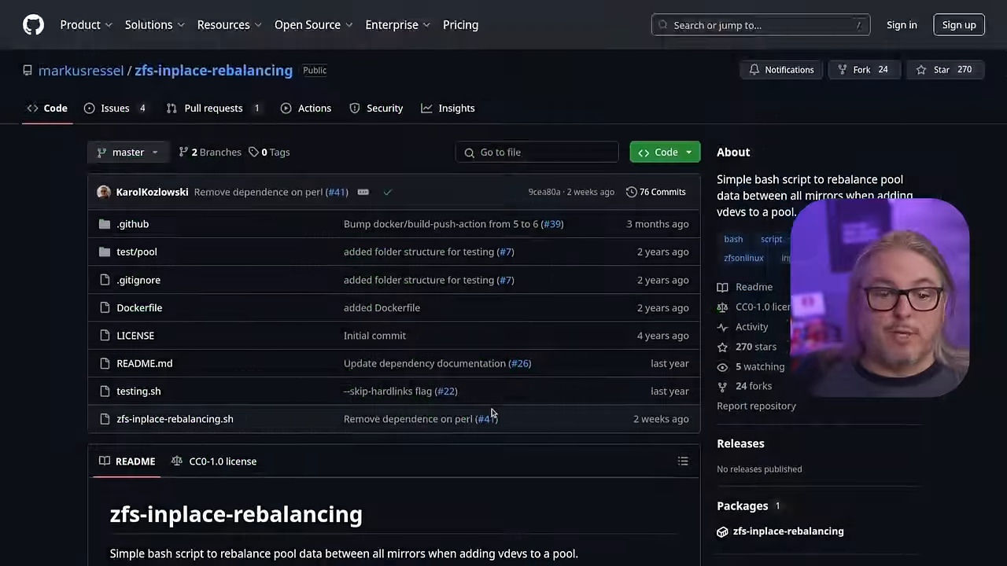
pyautogui.scroll(-3)
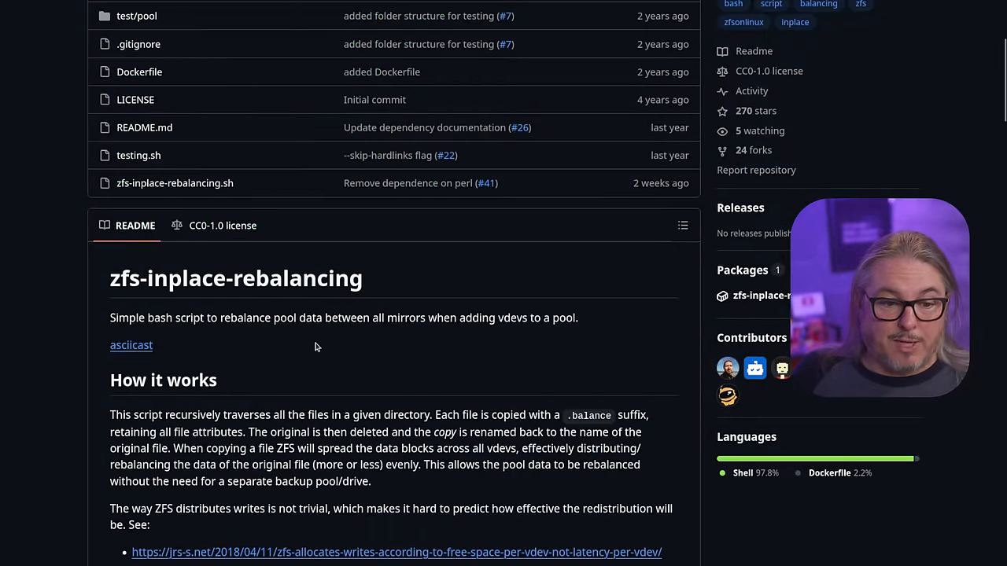
pyautogui.scroll(-3)
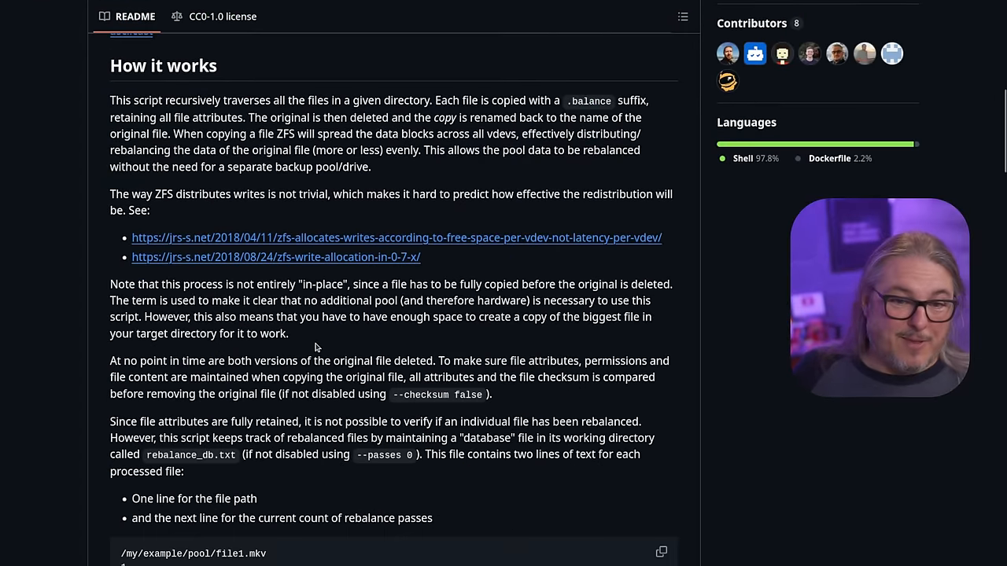
pyautogui.scroll(-3)
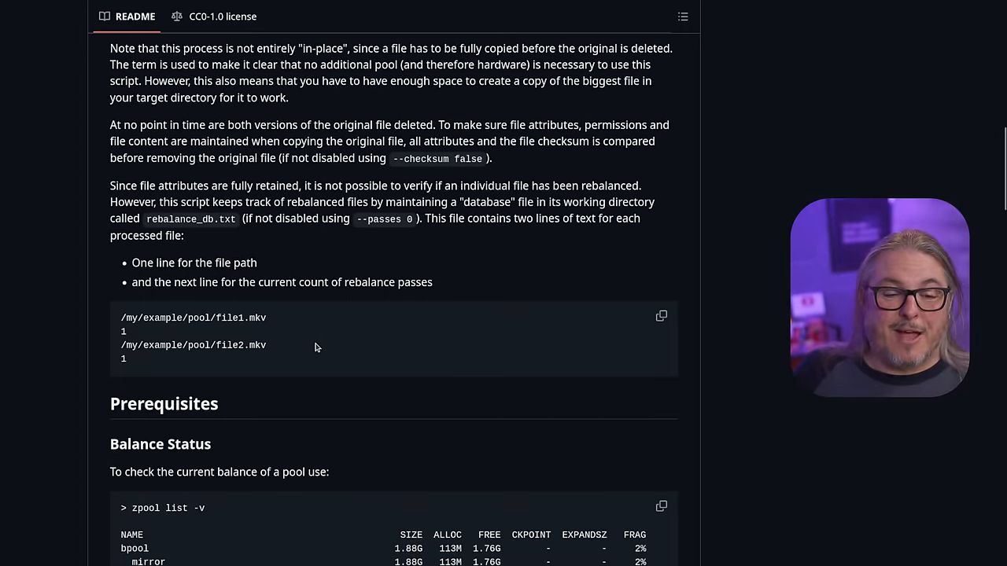
pyautogui.scroll(-3)
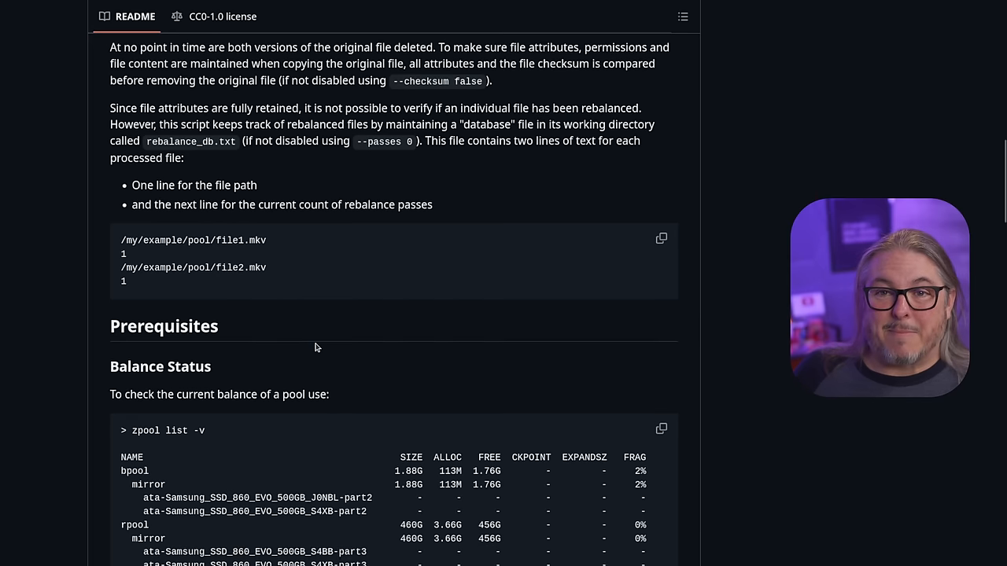
pyautogui.scroll(-3)
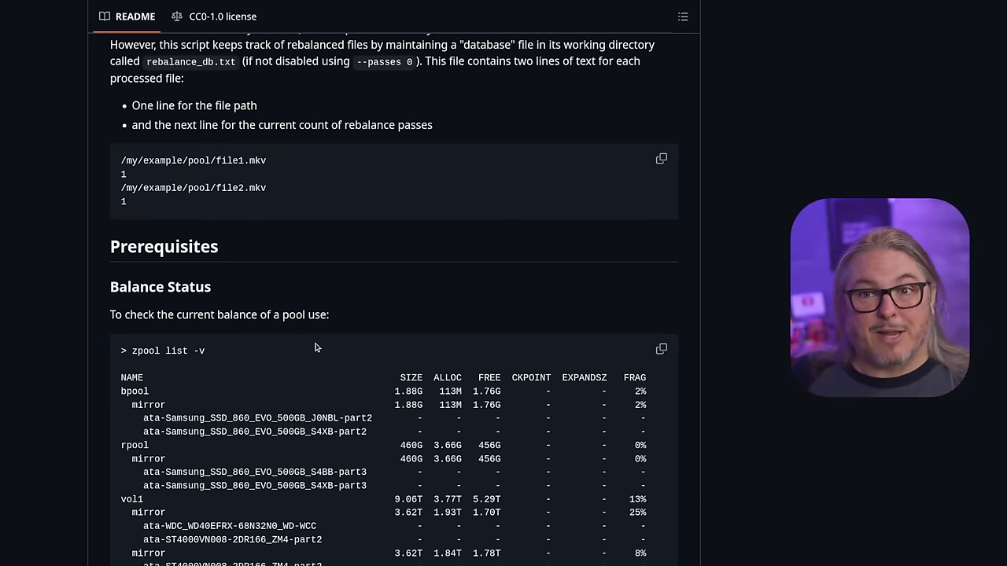
pyautogui.scroll(3)
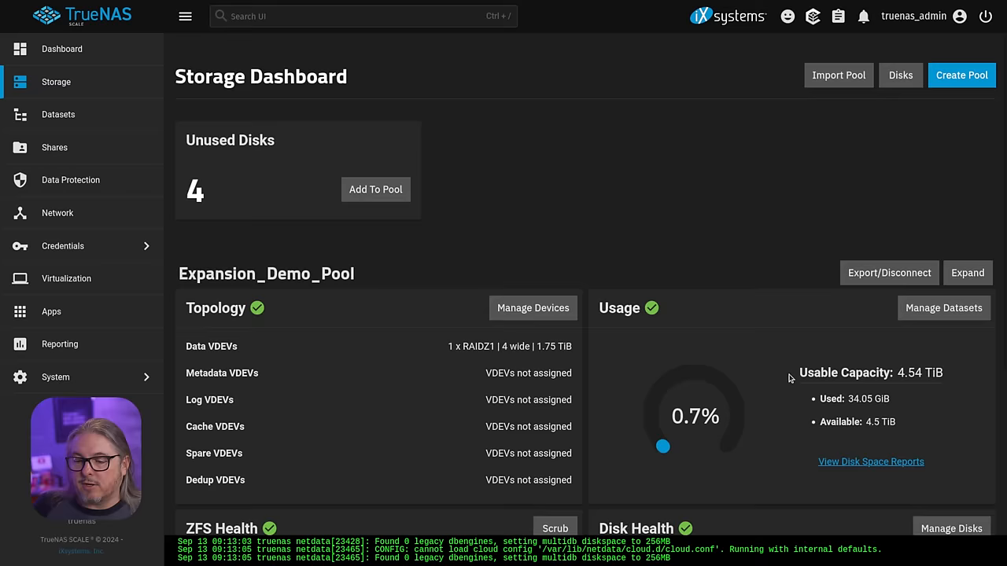
pyautogui.moveTo(802, 430)
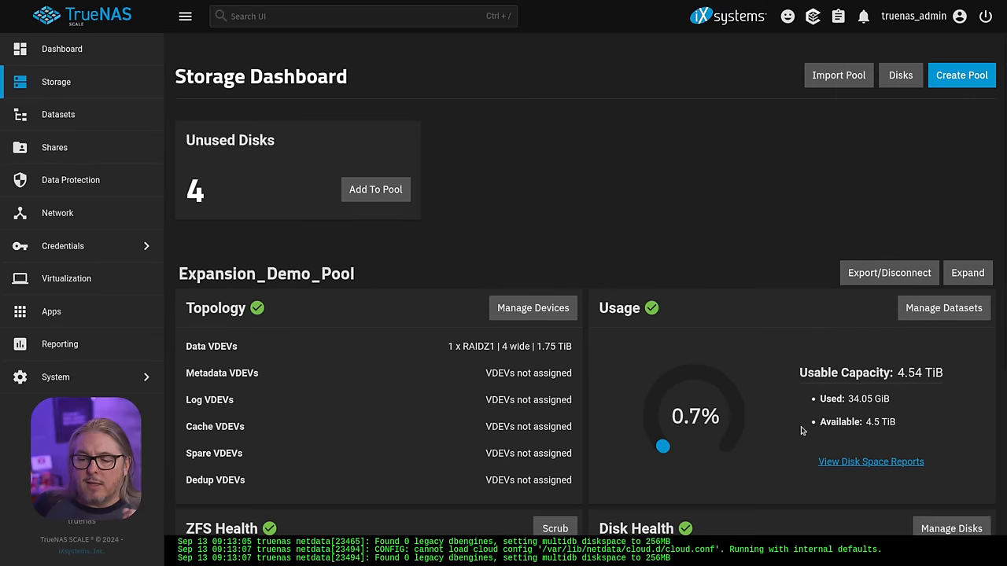
pyautogui.moveTo(432, 225)
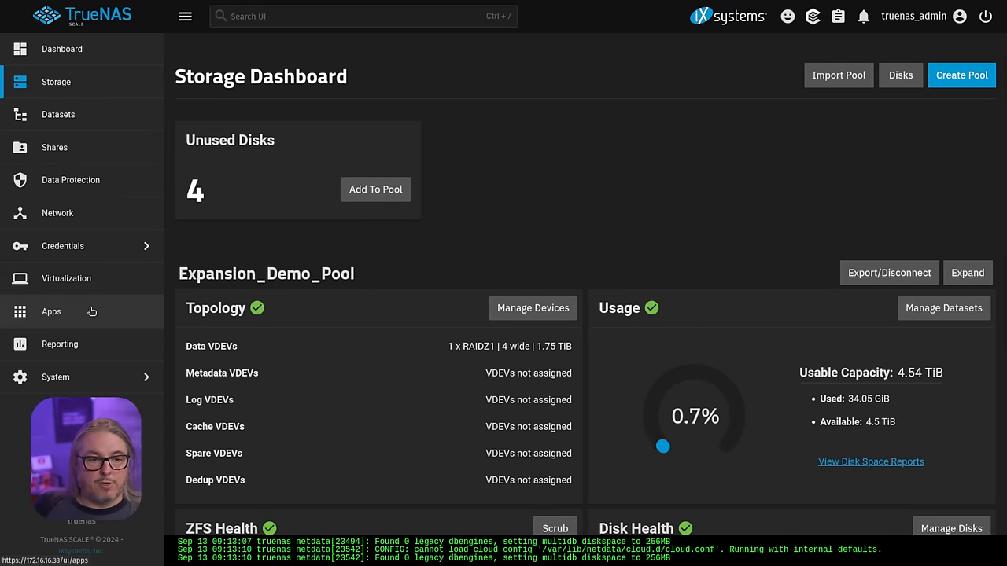
# - In Manage Devices, expand the RAIDZ1 vdev and pick an unused 1.75 TiB disk to add
pyautogui.click(533, 307)
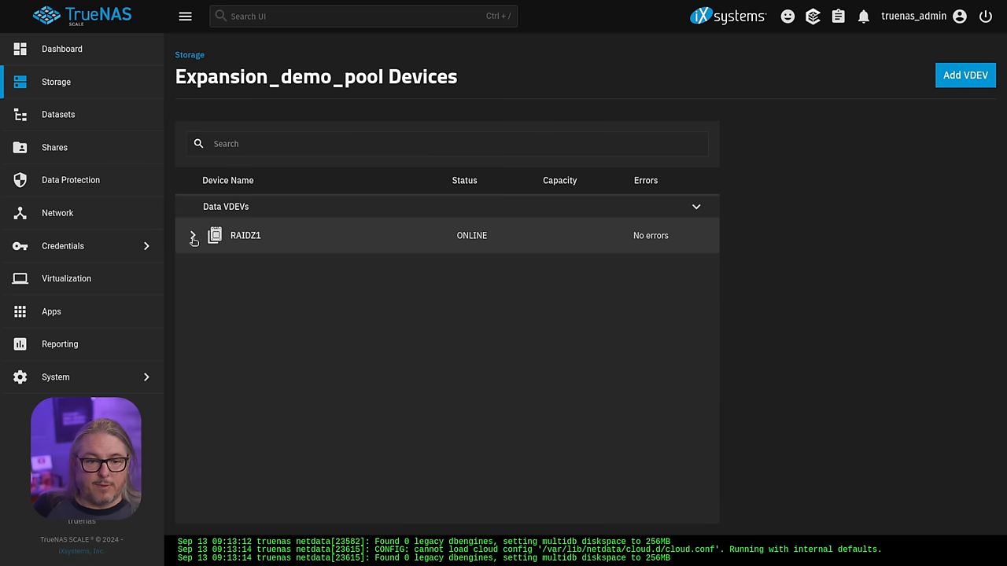
pyautogui.click(193, 235)
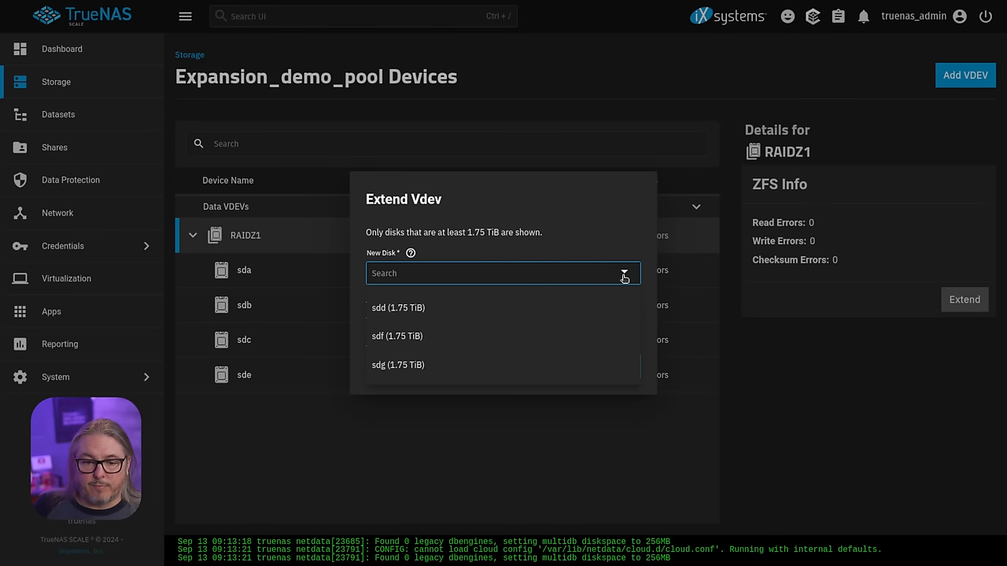
pyautogui.click(617, 365)
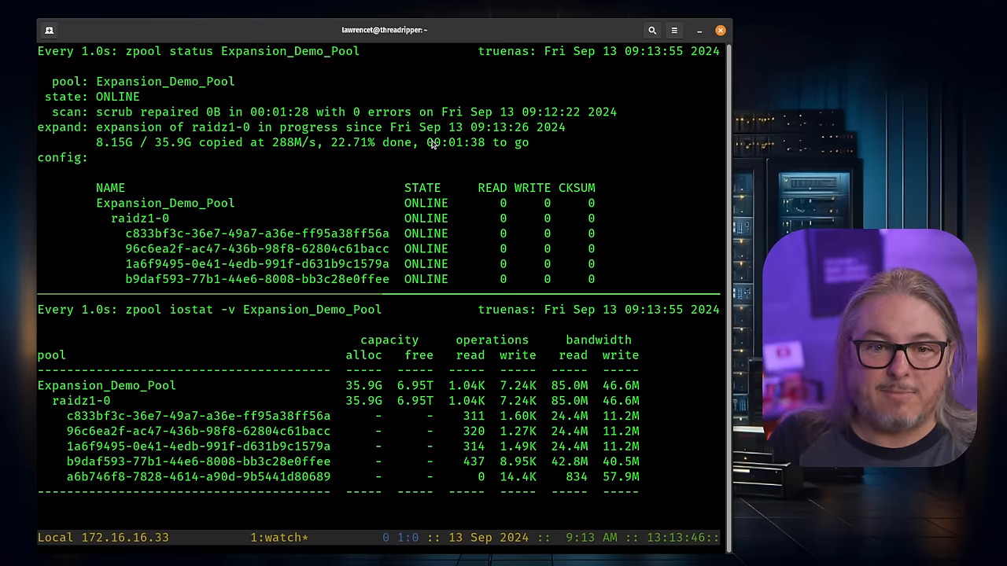
pyautogui.moveTo(372, 194)
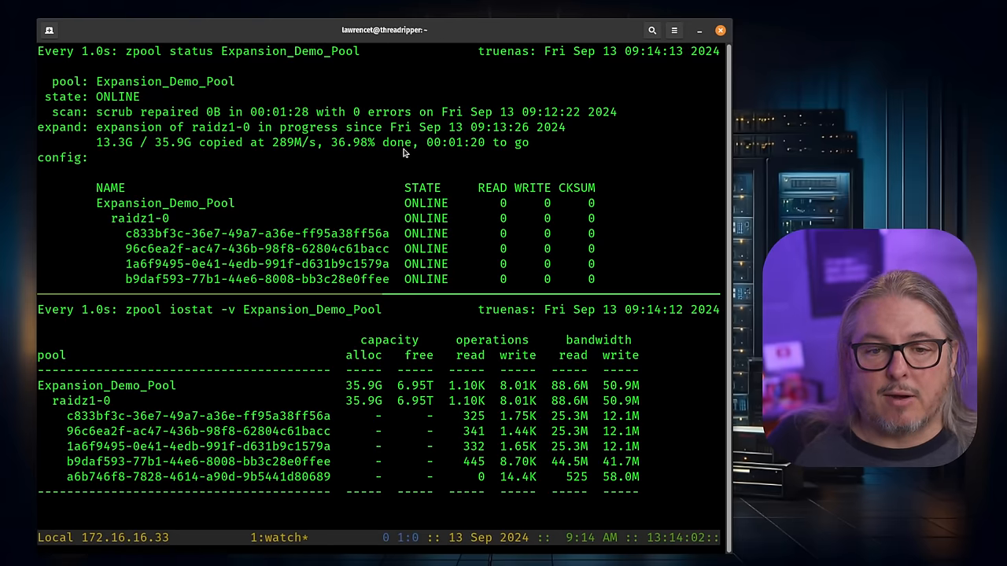
pyautogui.moveTo(564, 202)
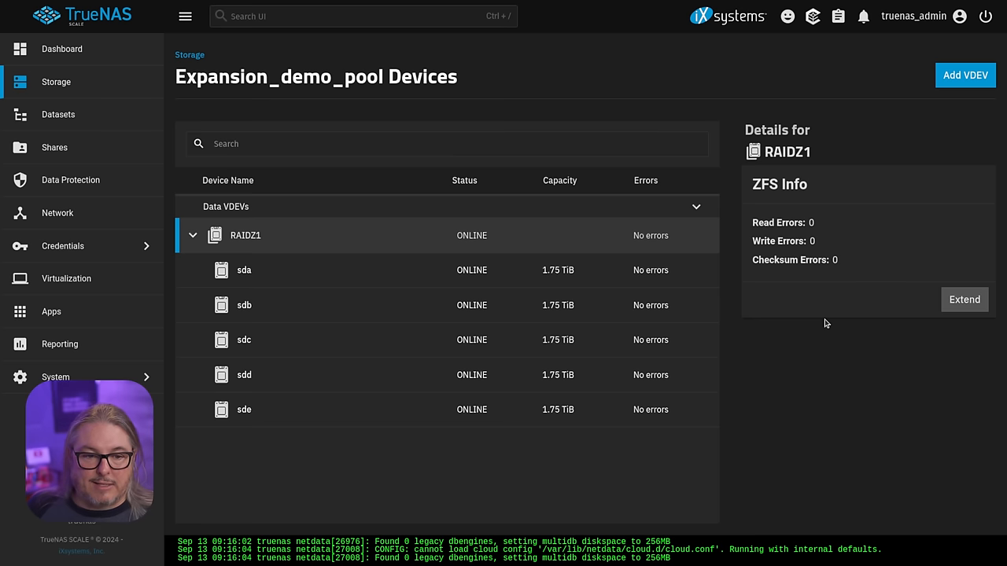
pyautogui.moveTo(283, 238)
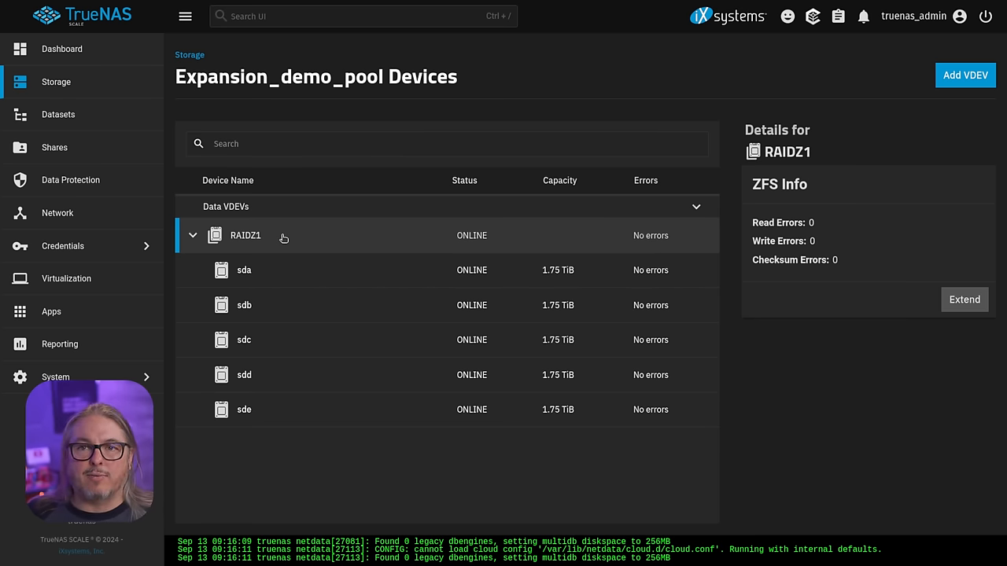
# - Go to Storage to view Expansion_Demo_Pool's 5-wide RAIDZ1 with disks sda through sde
pyautogui.click(190, 55)
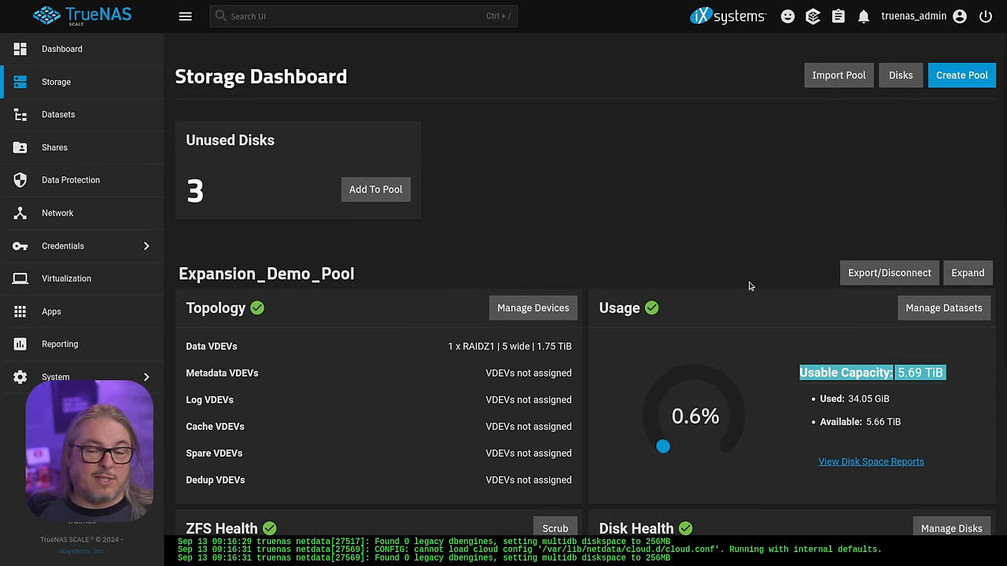
# - Scroll the Storage Dashboard to check the 5-wide topology and 5.69 TiB usable capacity
pyautogui.scroll(-3)
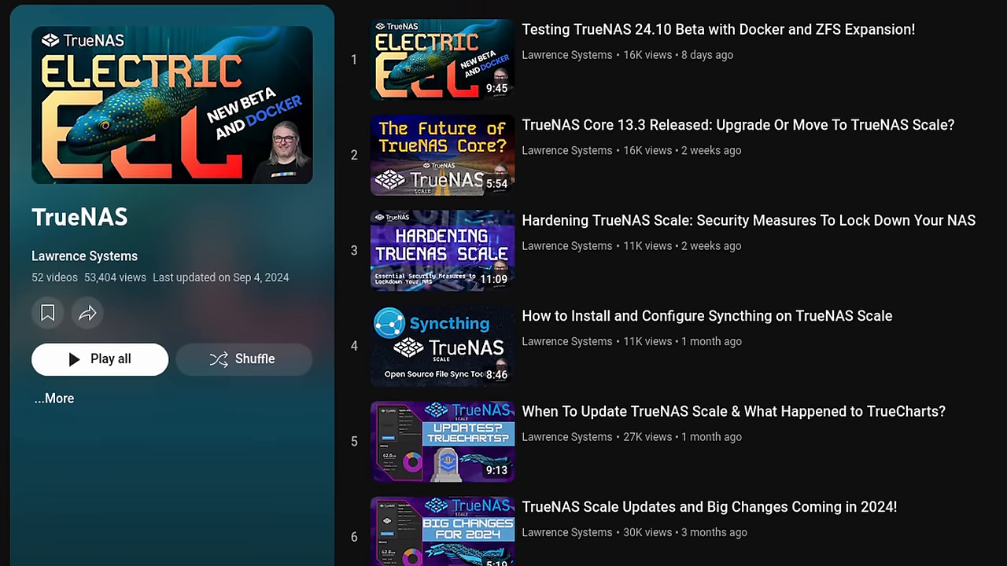
pyautogui.scroll(-3)
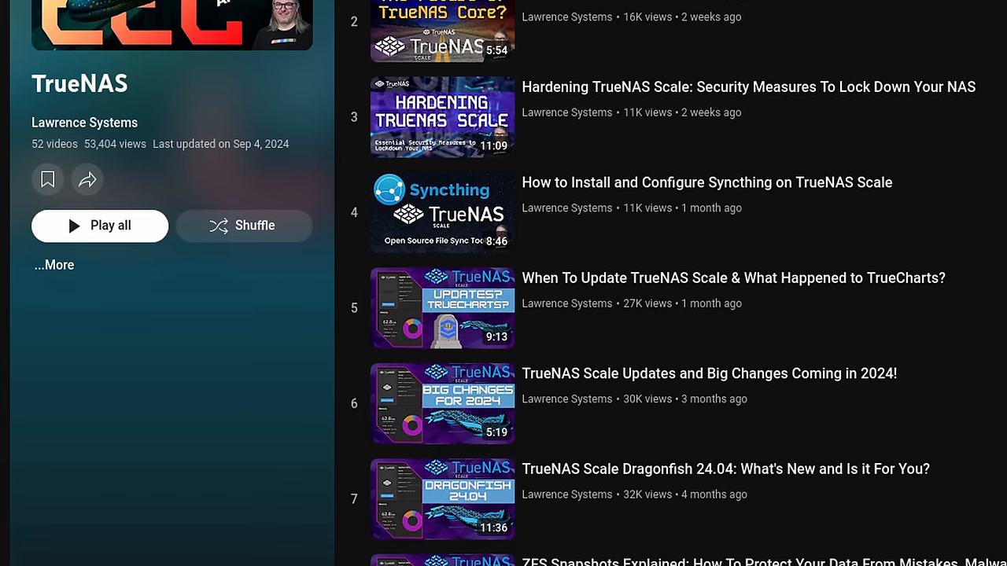
pyautogui.scroll(-3)
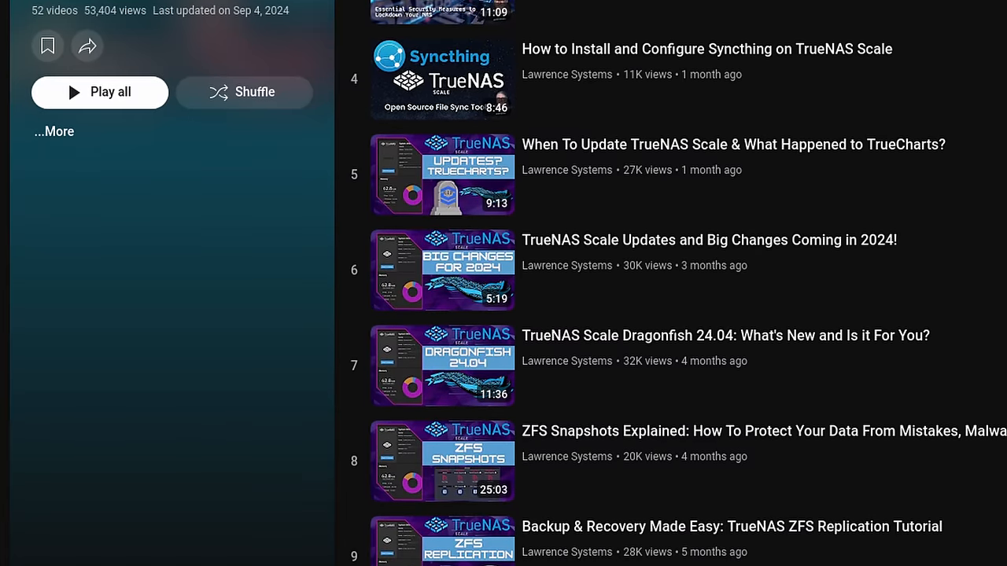